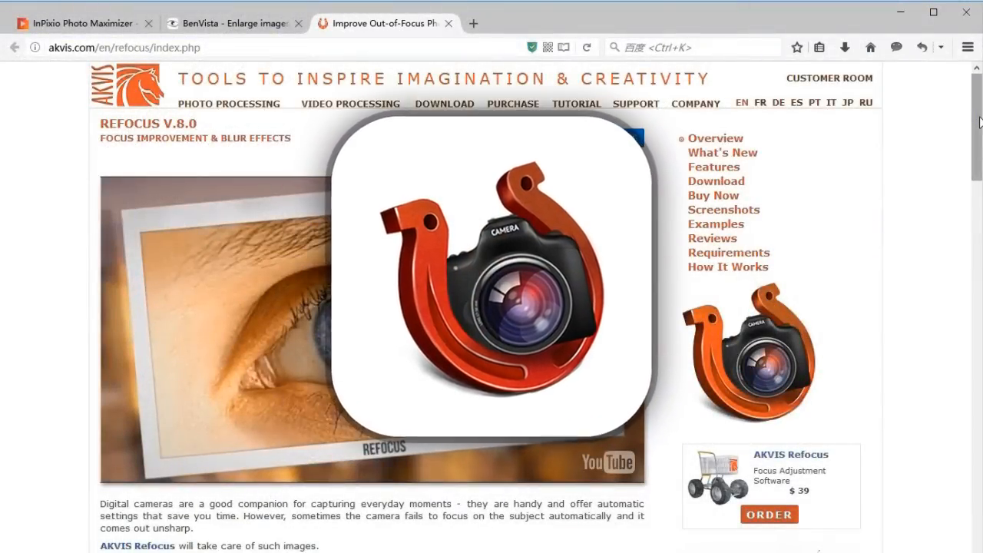
- Scroll down the BenVista website to reach the PhotoZoom Pro 7 banner
scroll(down, 3)
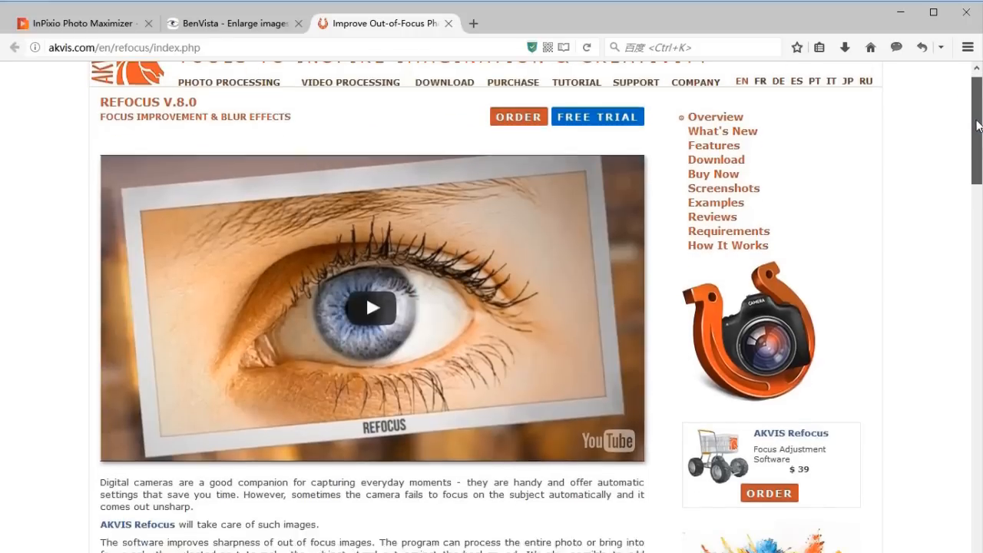
scroll(down, 3)
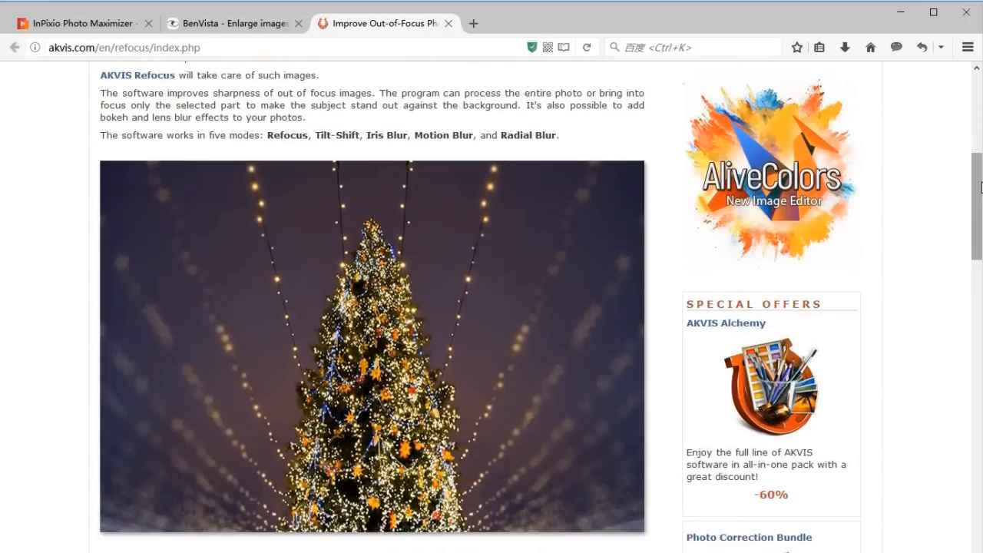
scroll(down, 3)
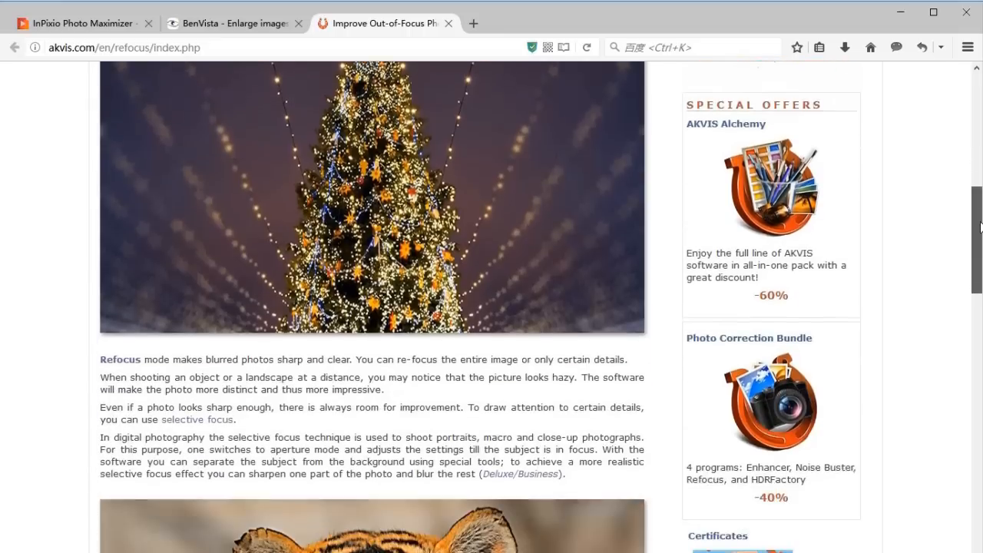
scroll(down, 3)
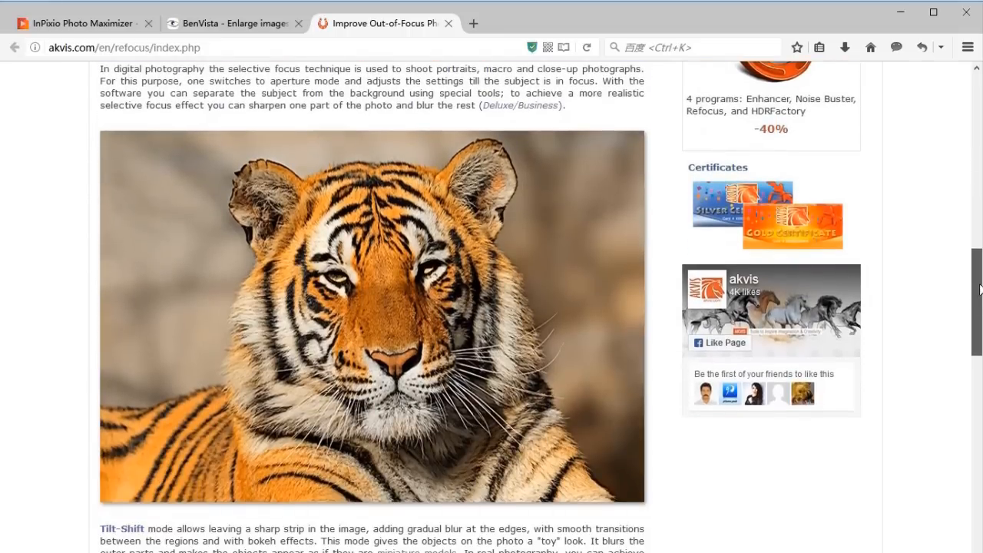
scroll(down, 3)
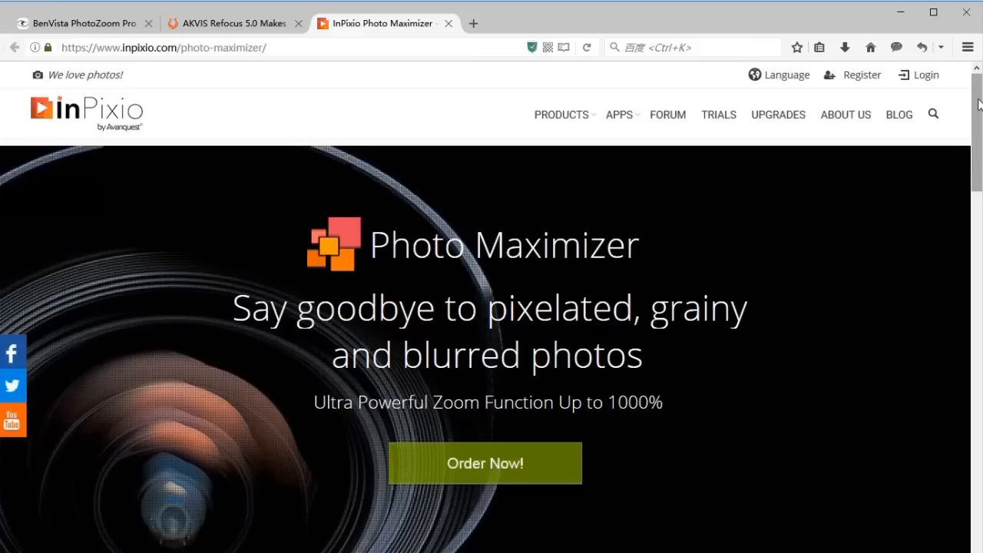
scroll(down, 3)
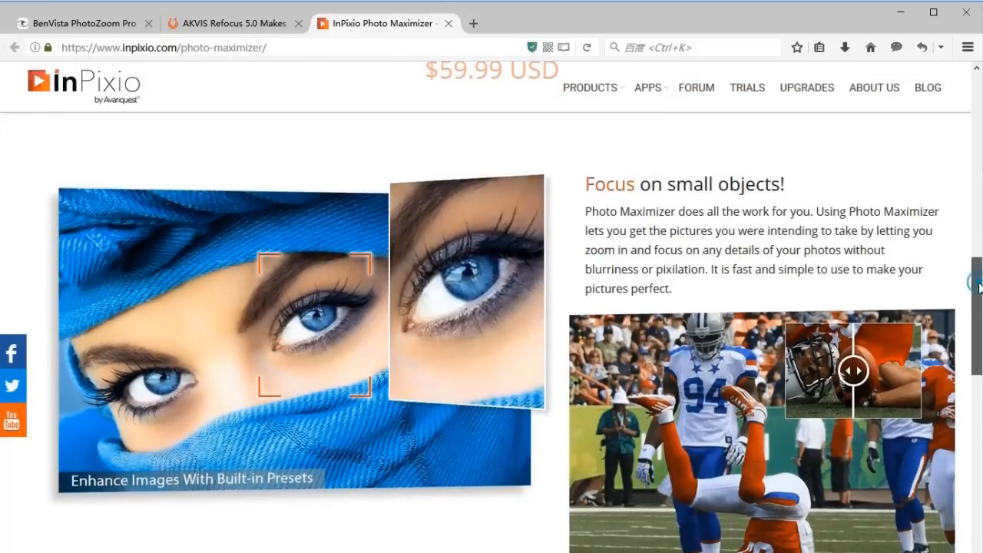
scroll(down, 3)
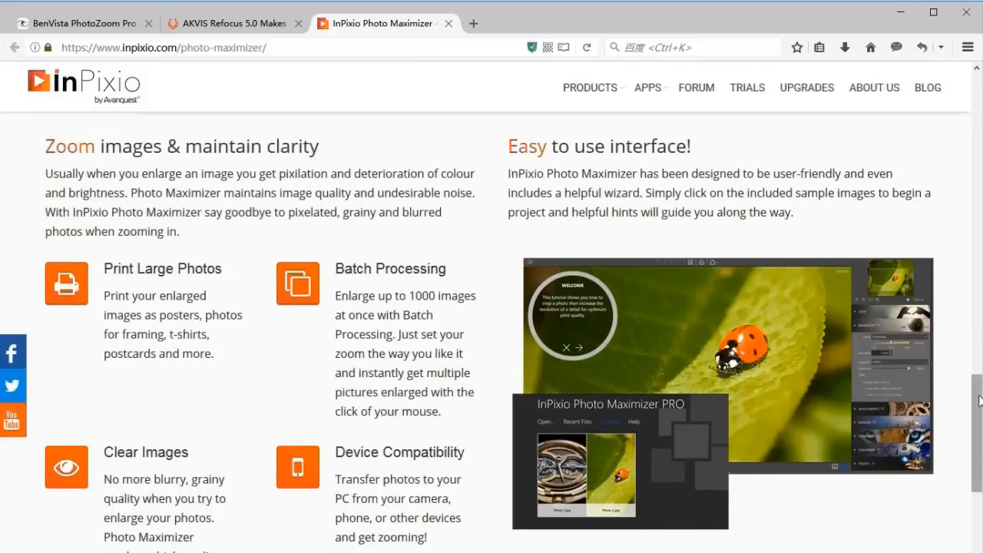
scroll(down, 3)
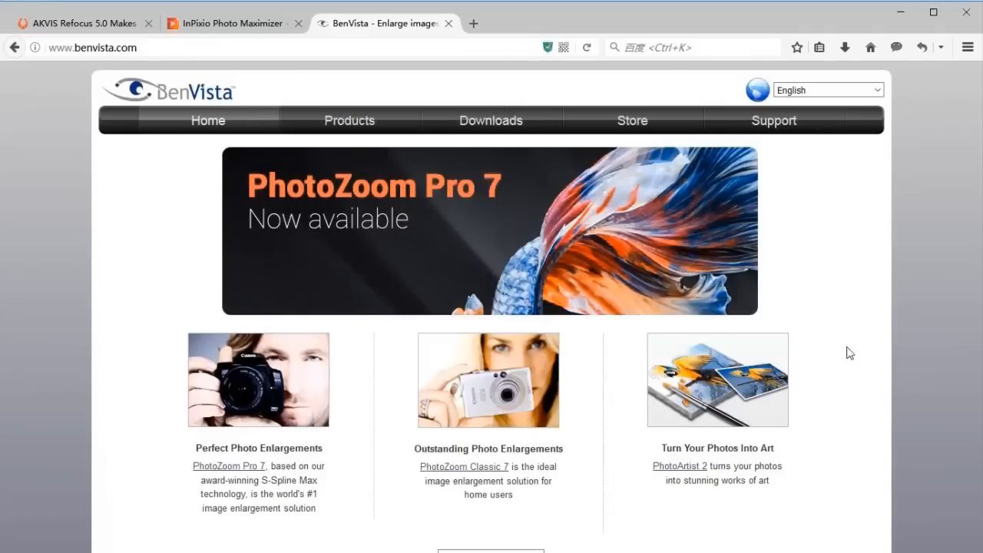
mouse_move(346, 233)
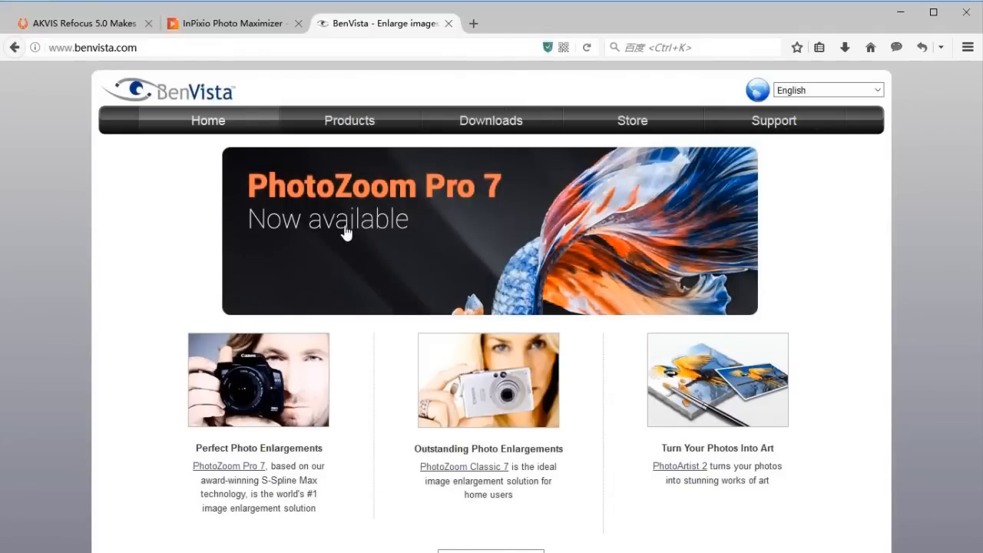
- Open the PhotoZoom Pro 7 product page, highlight its introduction, and go to Downloads
click(357, 253)
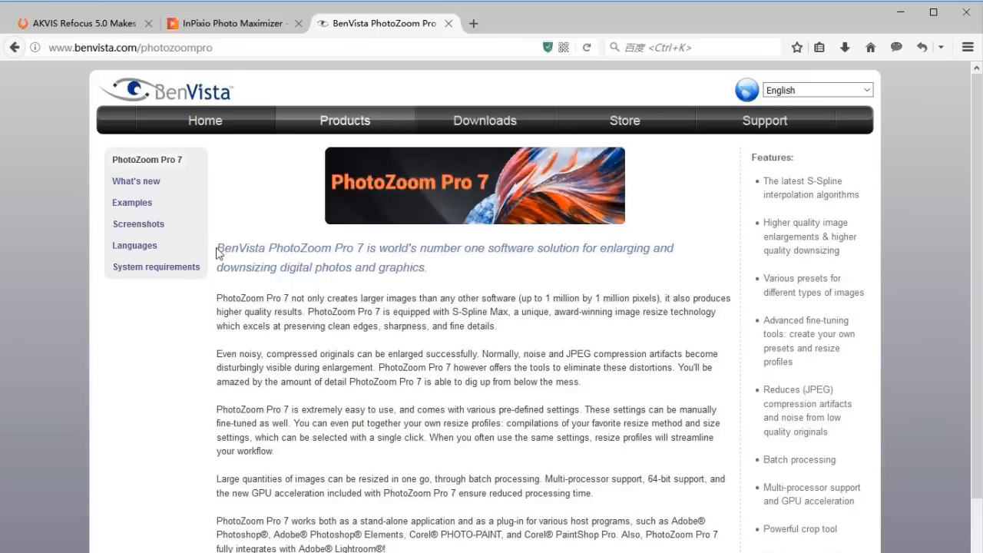
drag(217, 247, 432, 267)
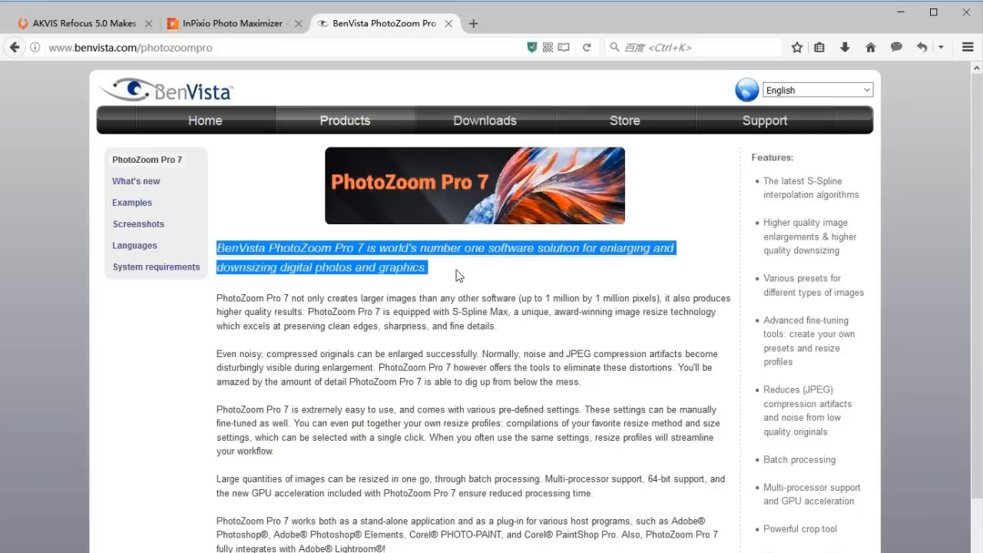
mouse_move(479, 123)
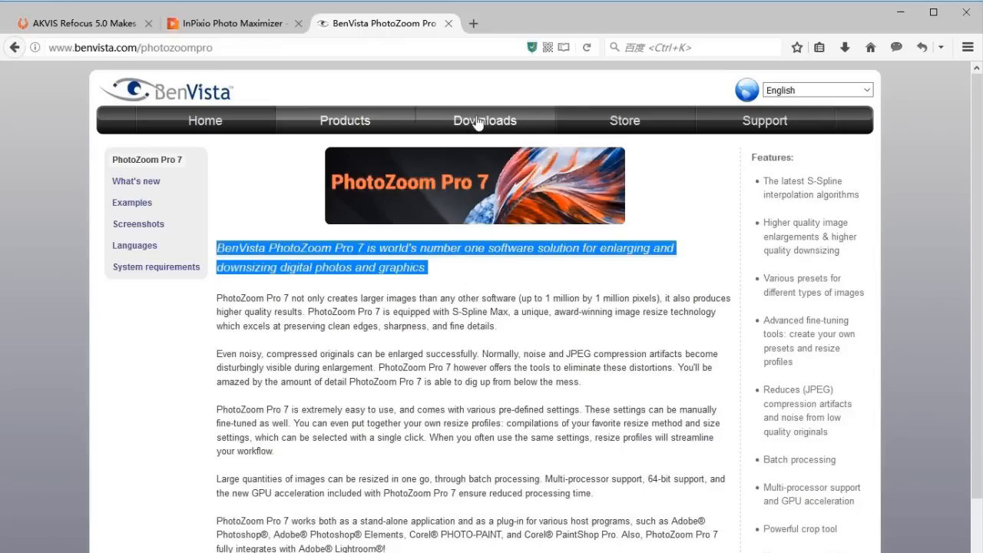
click(485, 120)
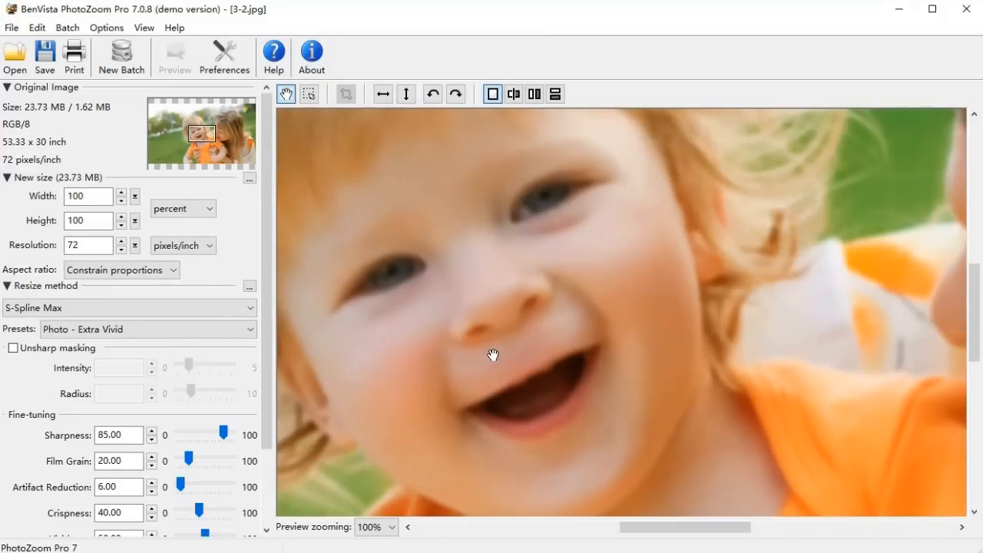
- Check the resize method list unchanged, then enable unsharp masking at intensity 1.00, radius 2.50
click(376, 527)
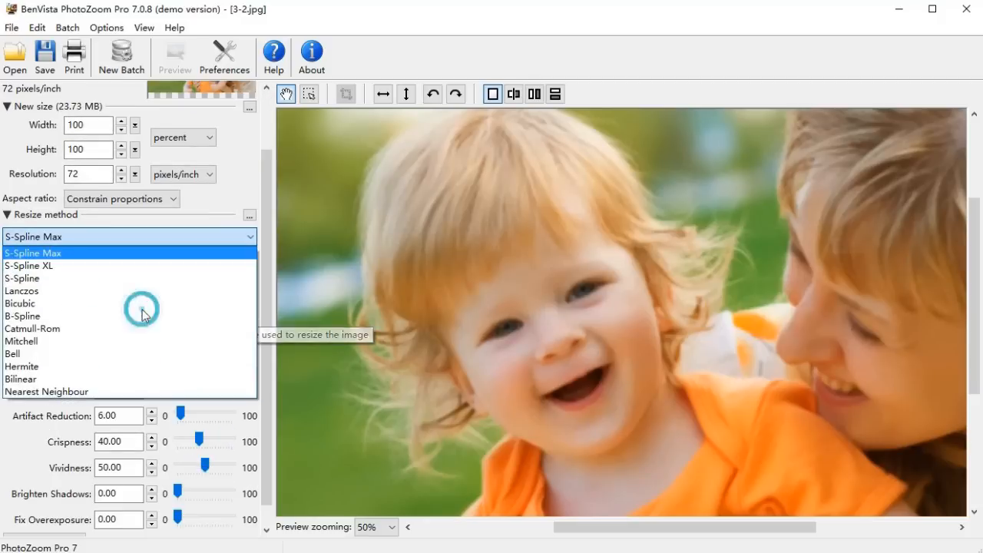
mouse_move(103, 278)
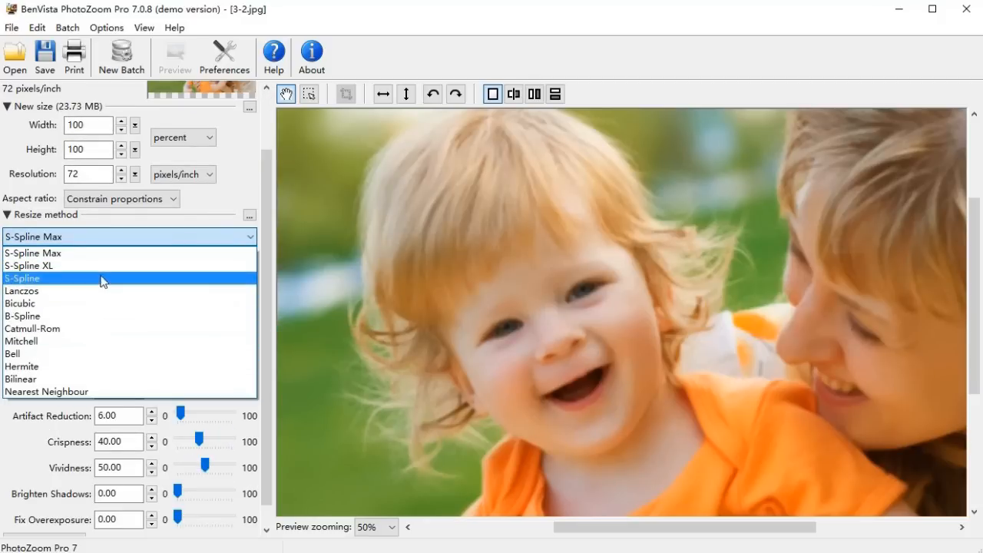
click(32, 252)
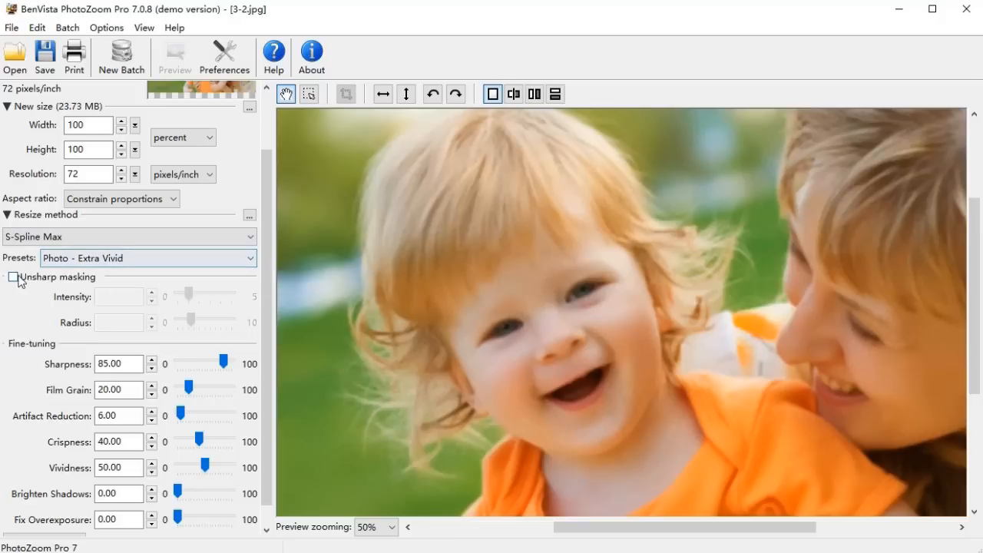
click(13, 276)
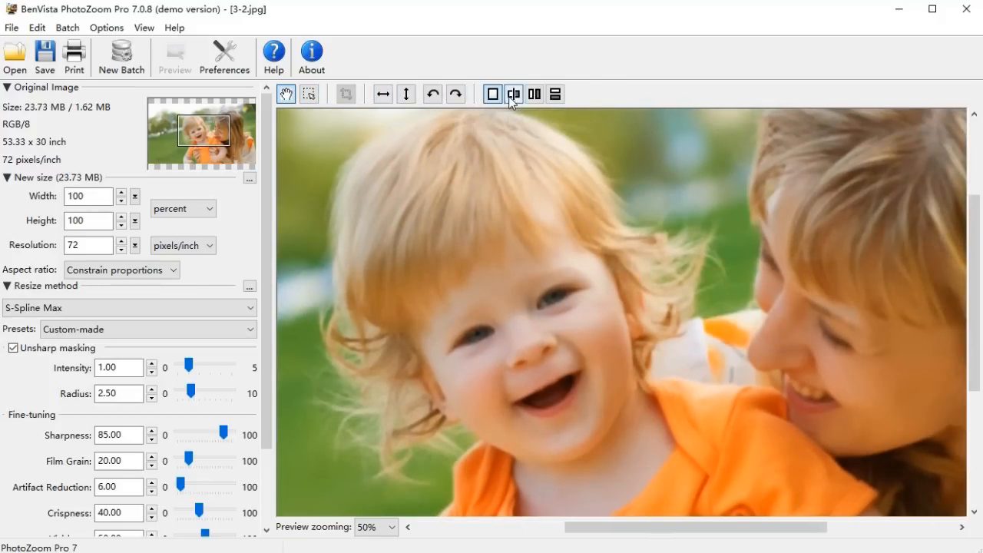
- Split the preview, try the horizontal split, then settle on side-by-side original and result
click(513, 94)
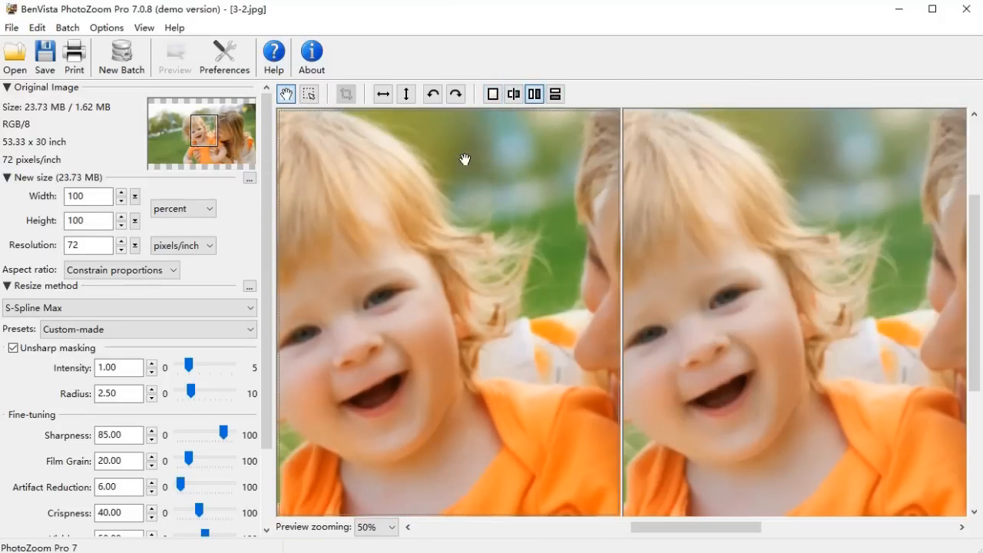
click(554, 94)
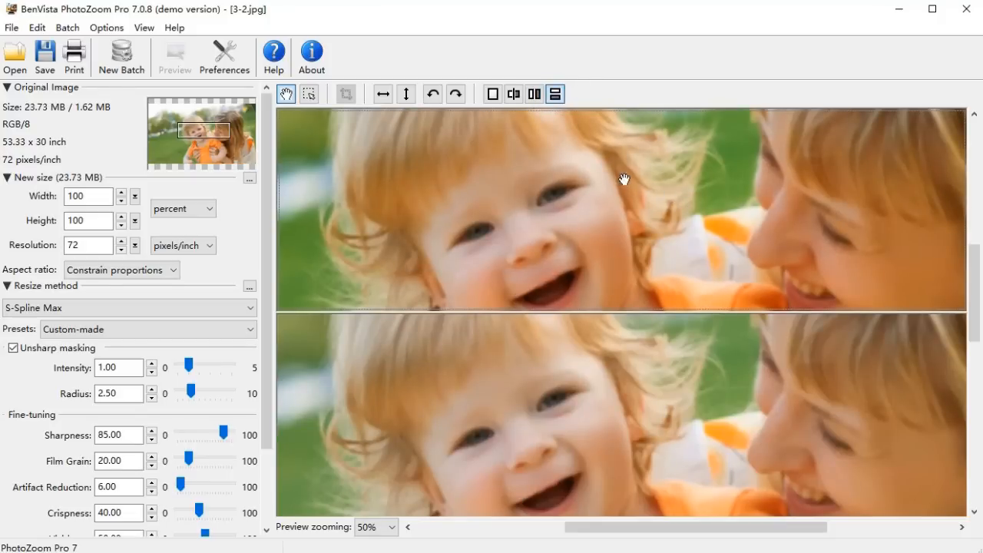
click(534, 94)
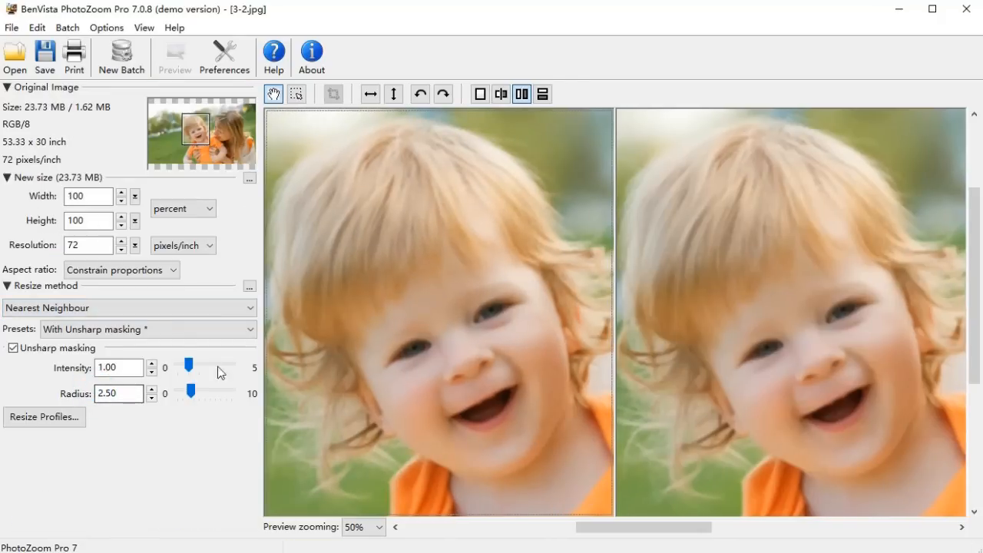
- Raise unsharp masking to its maximum: intensity 5.00 and radius 10.00
drag(189, 366, 233, 366)
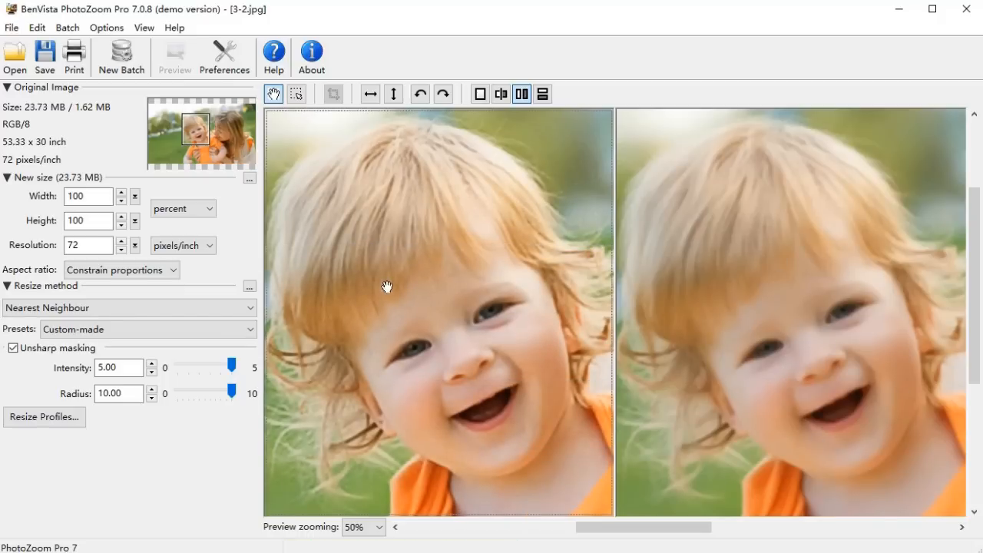
mouse_move(525, 330)
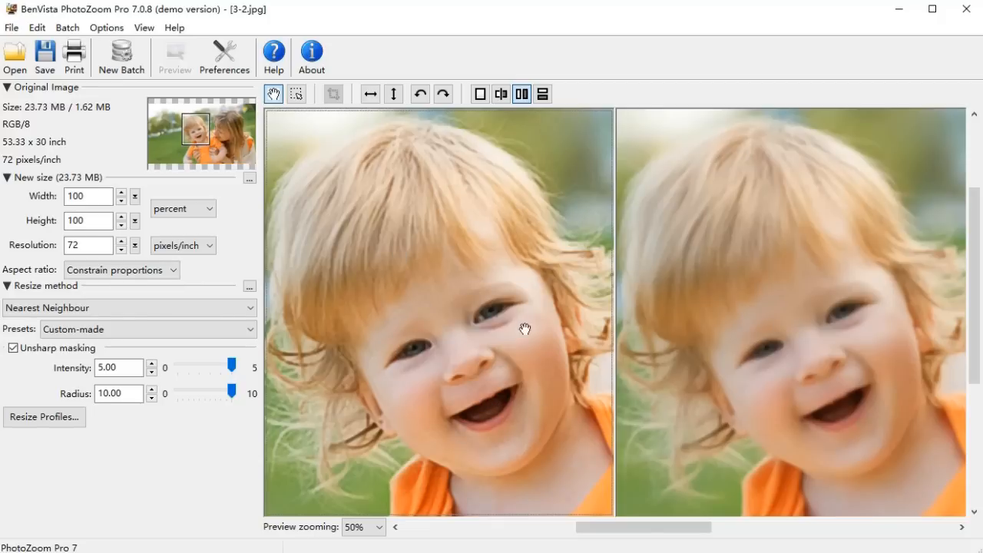
- Save the sharpened photo as a JPEG at quality 100
click(44, 57)
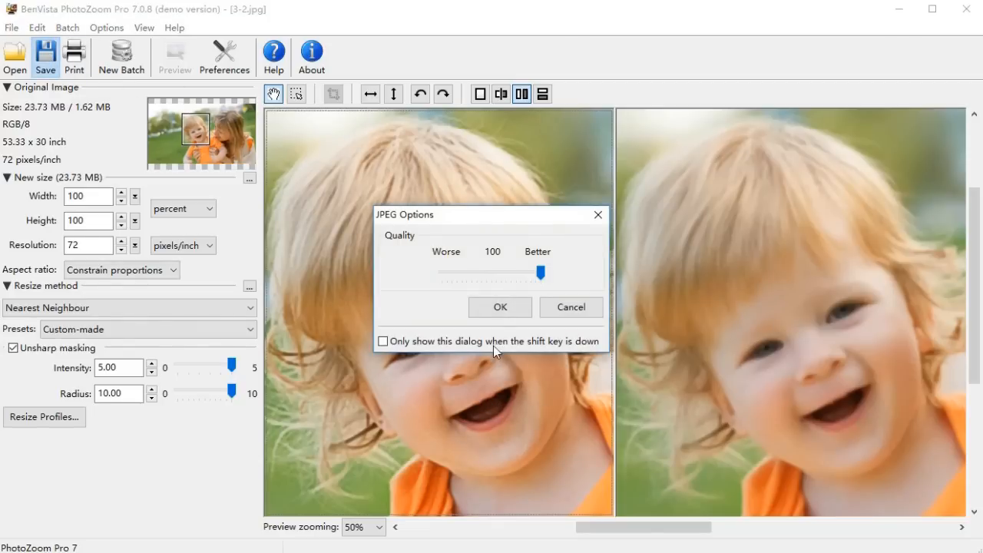
click(499, 307)
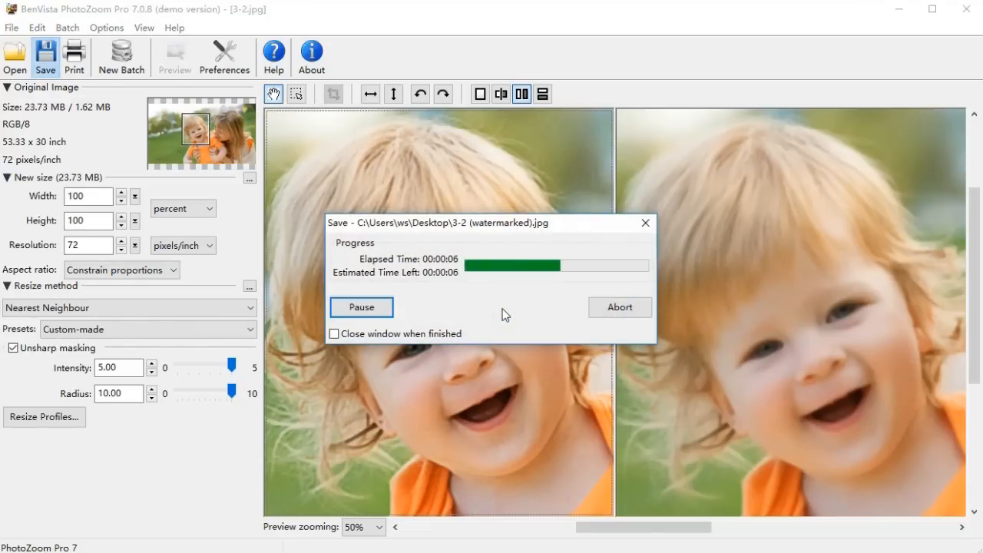